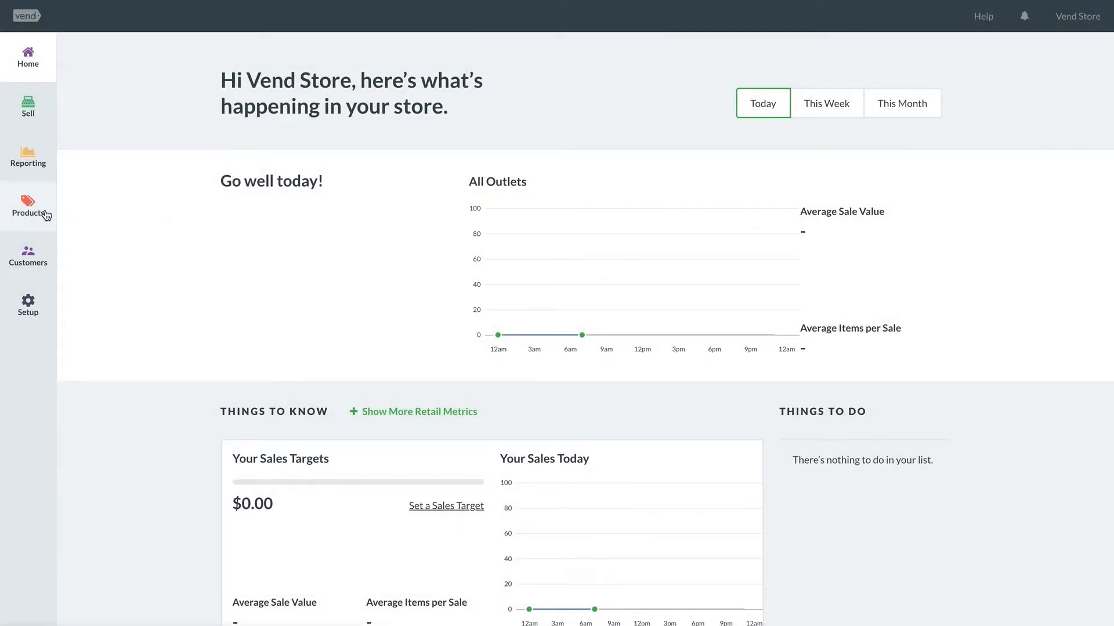
- Go to the Products page listing the store's active products
click(28, 207)
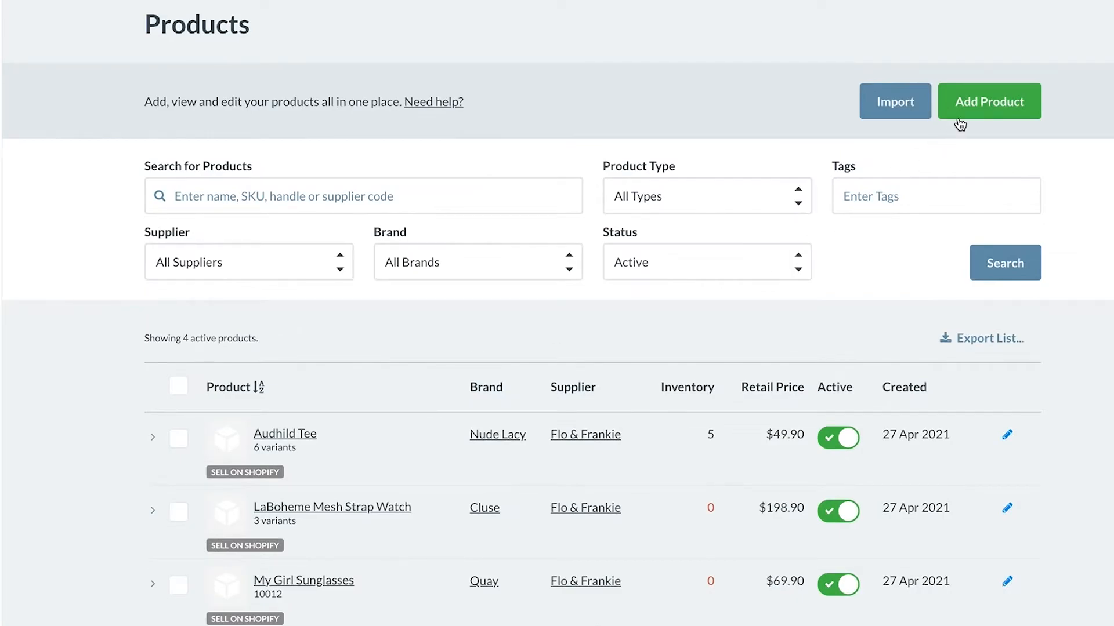
- Start a new standard product named 'Handbag Vela'
click(989, 100)
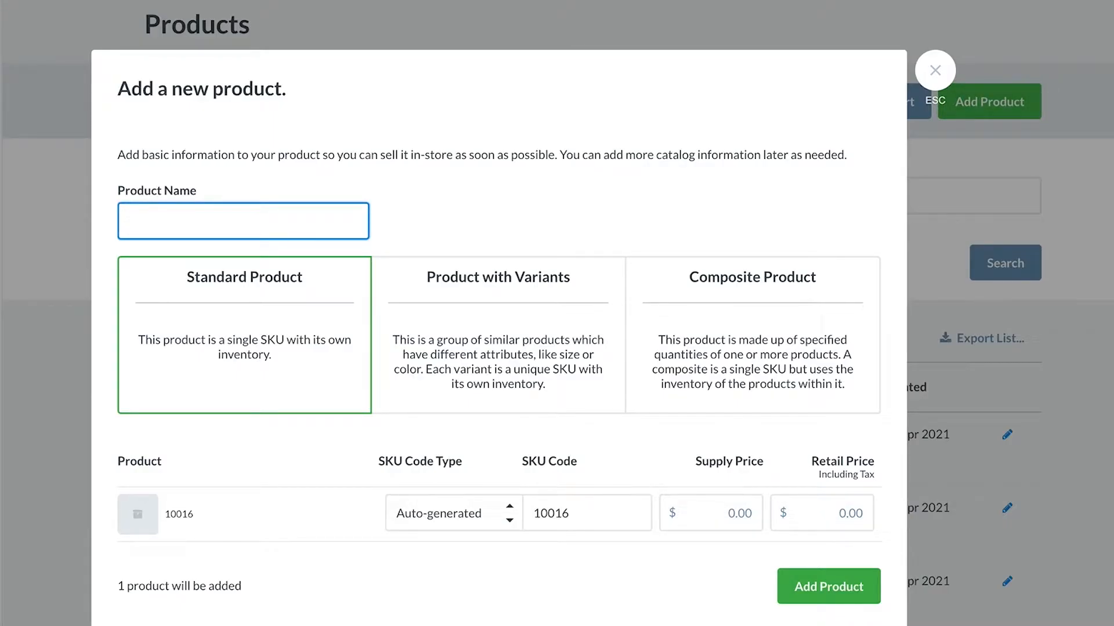
text(Handbag Vela)
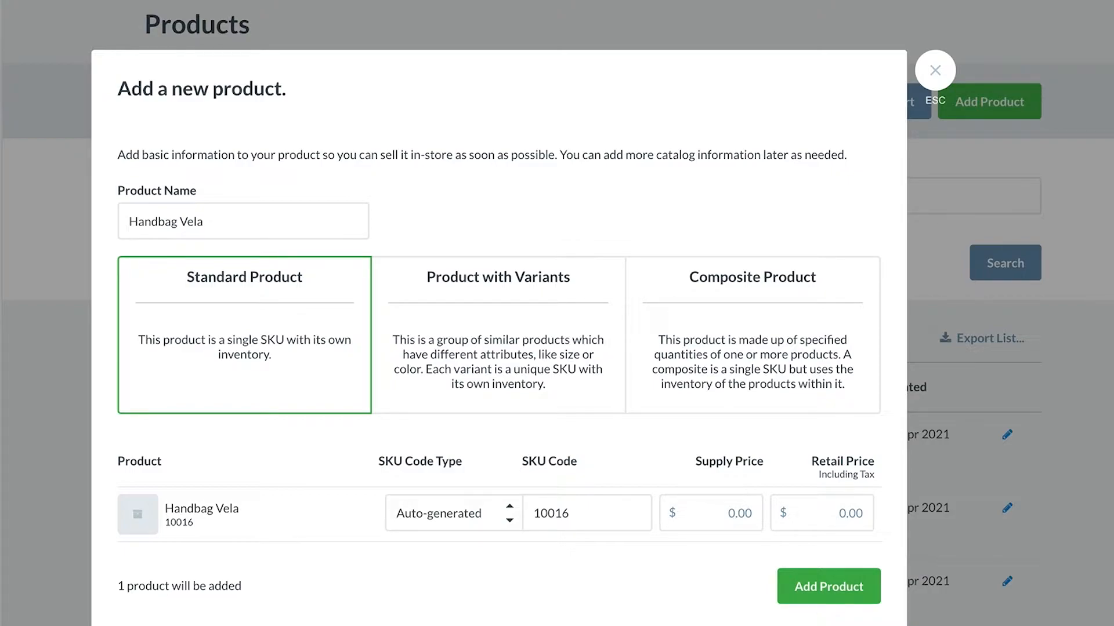
mouse_move(189, 313)
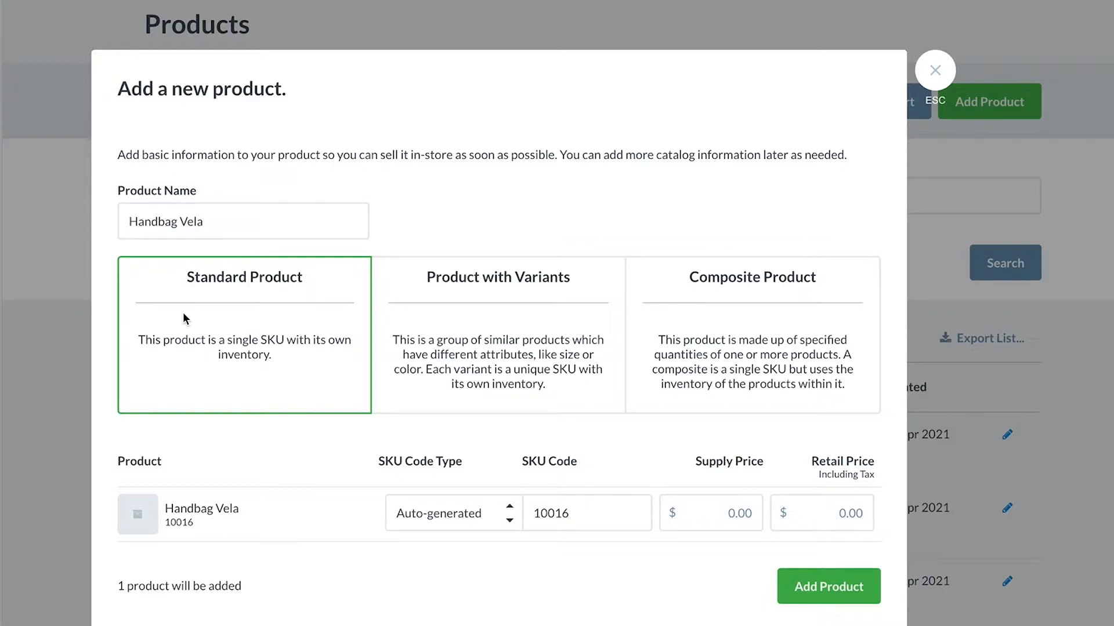
mouse_move(239, 388)
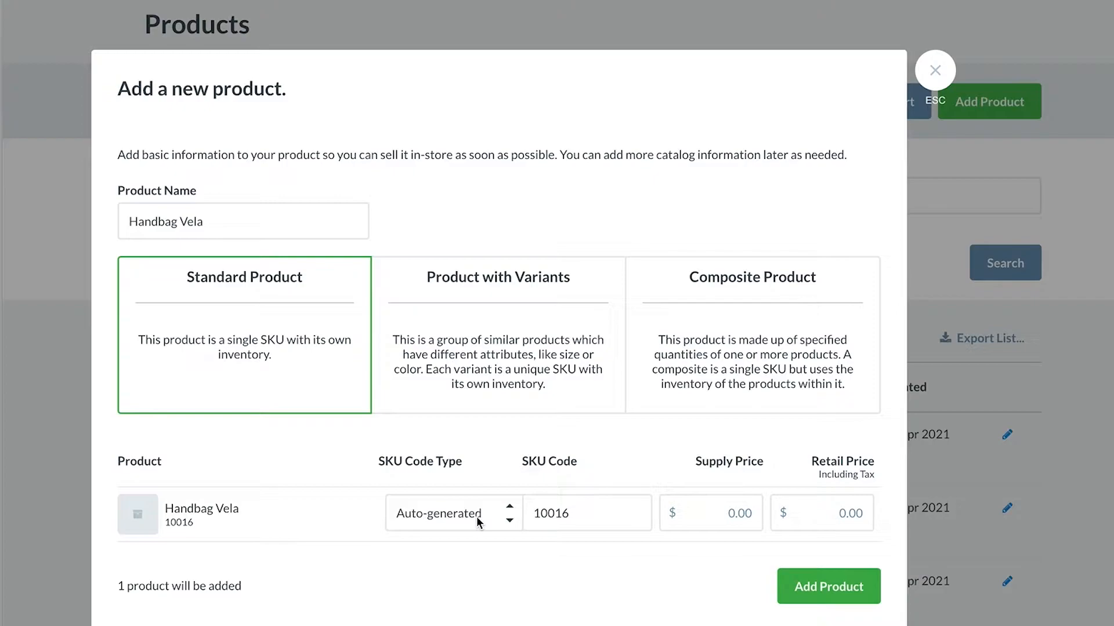
click(453, 513)
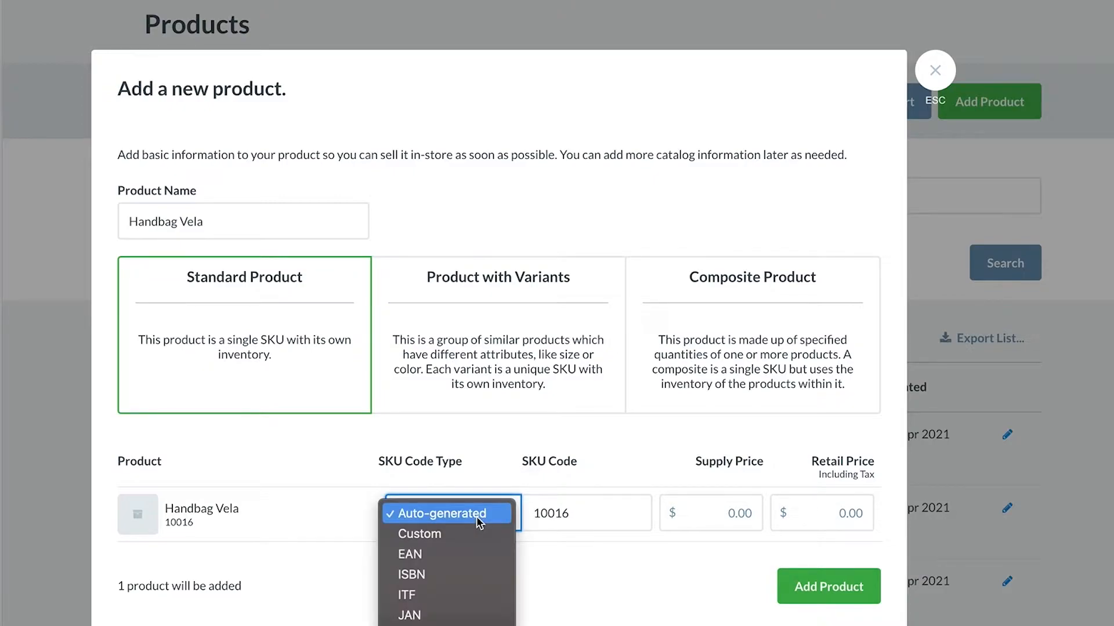
click(446, 512)
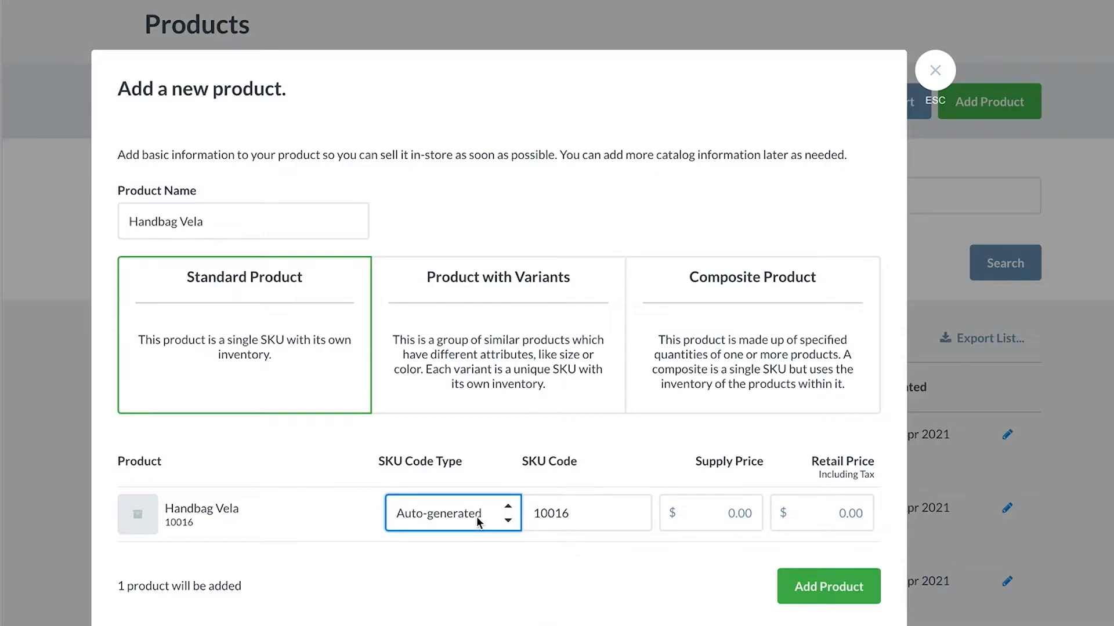
click(712, 513)
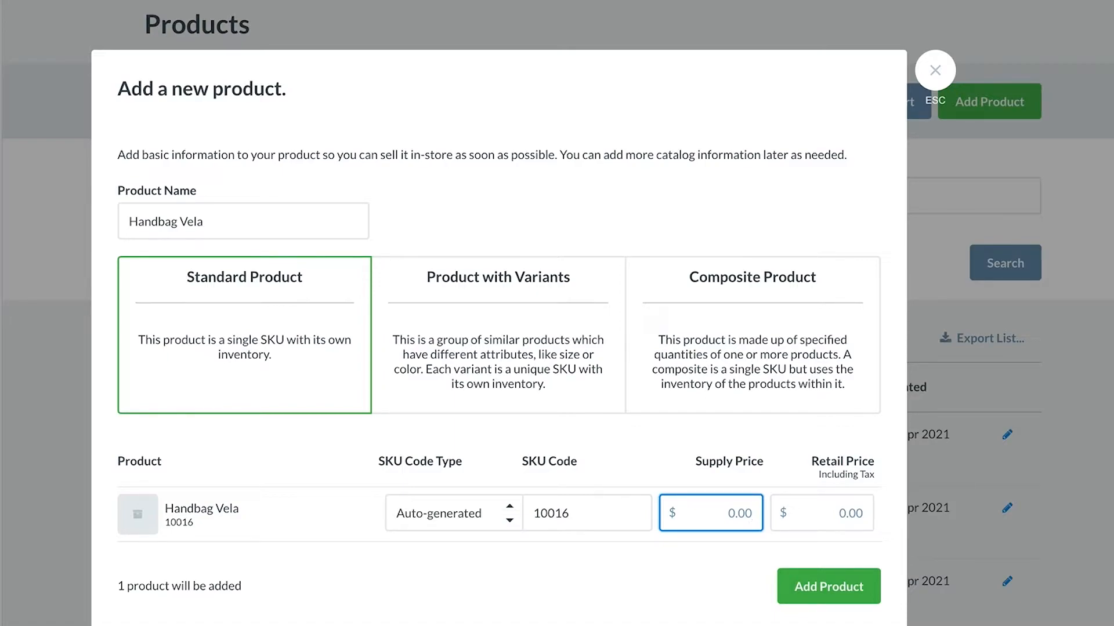
- Set supply price 45.00 and retail price 100.00, then add Handbag Vela as a product
text(45.00)
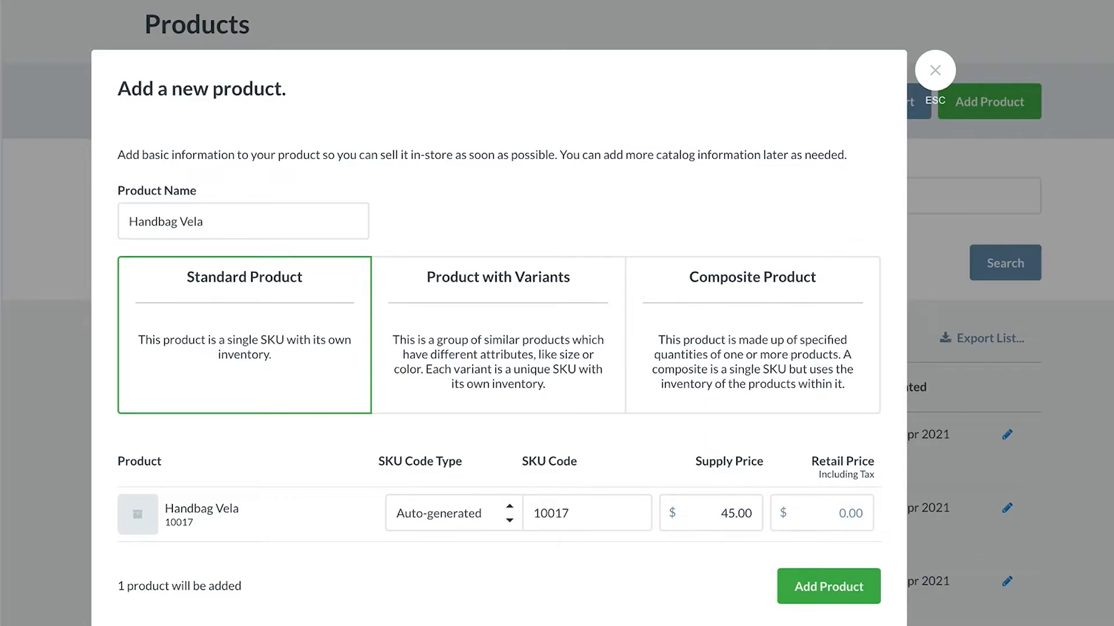
click(821, 513)
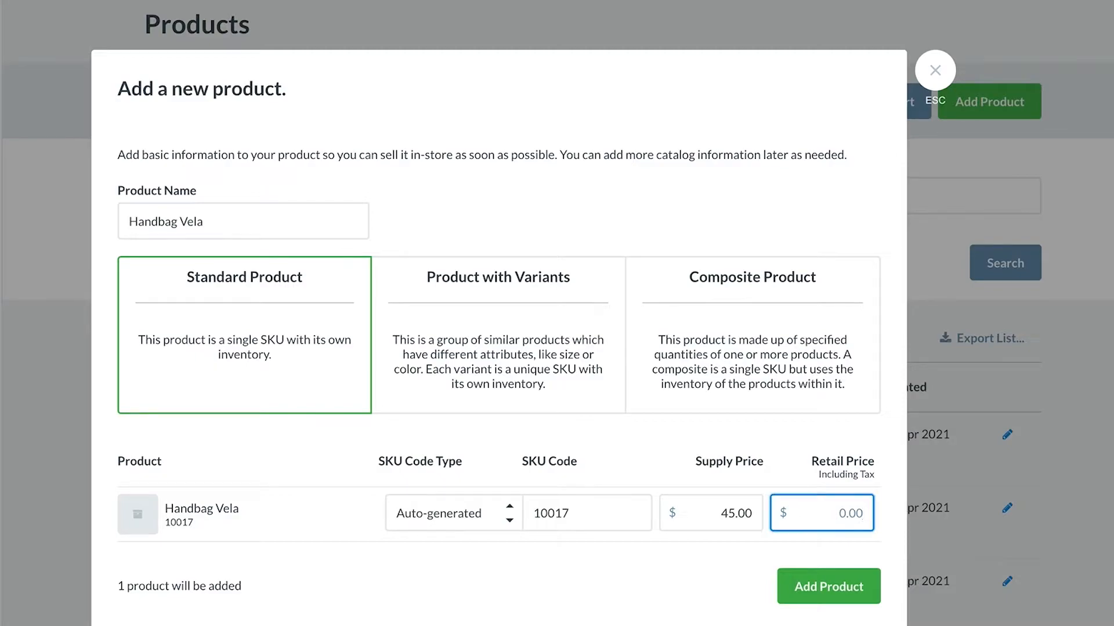
text(100.00)
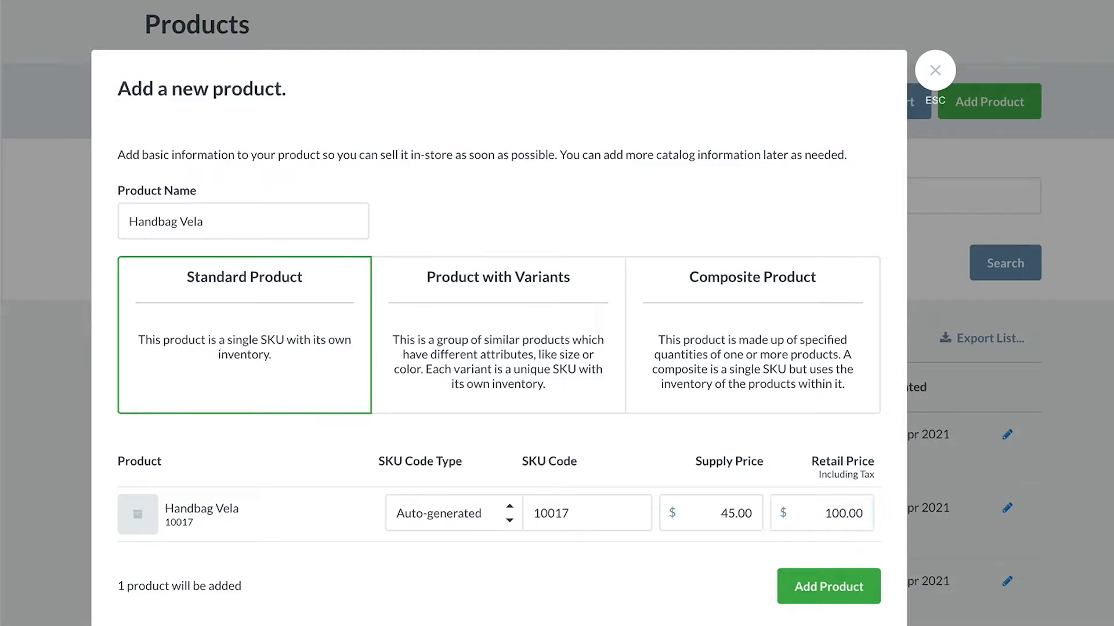
click(827, 586)
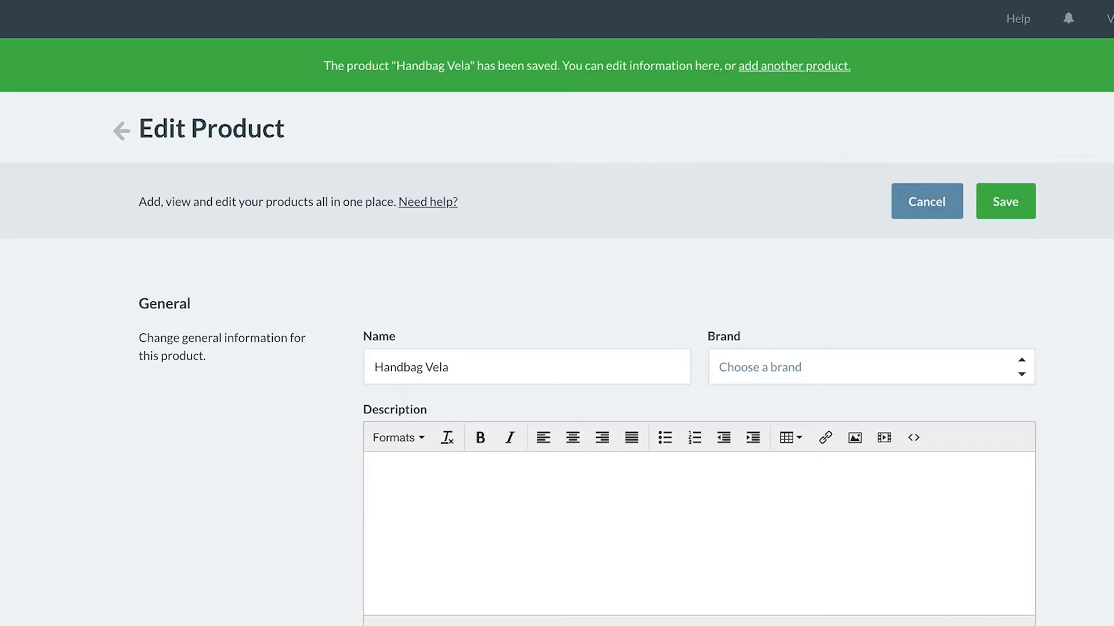
- Create a new brand 'Prada' and assign it to Handbag Vela
text(Prada)
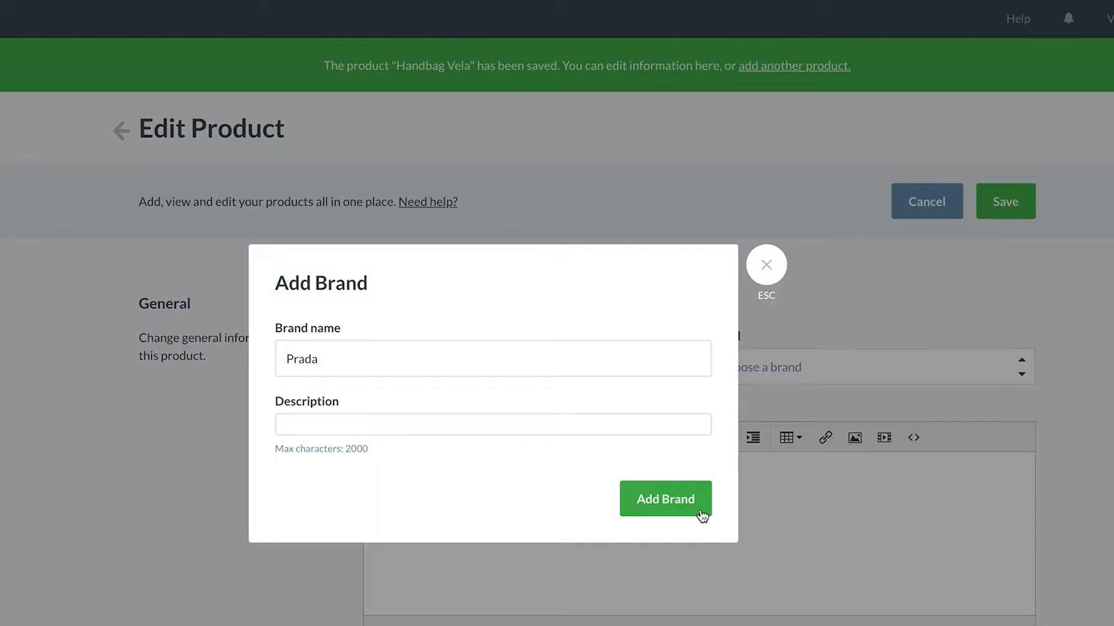
click(665, 499)
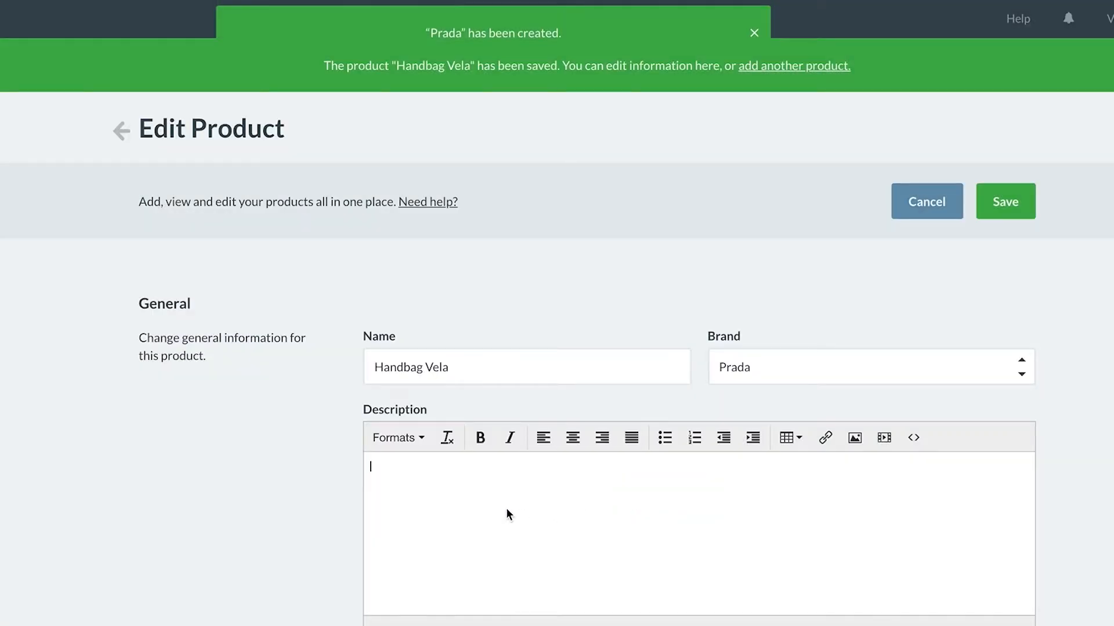
click(754, 32)
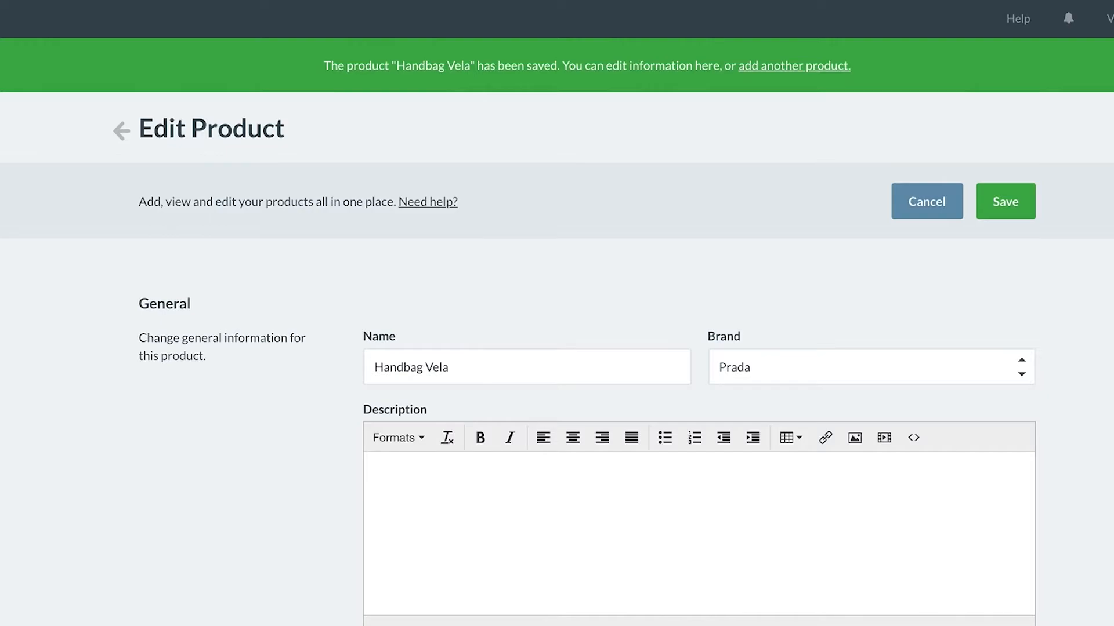
- Add a new 'leather' tag to the product
scroll(down, 3)
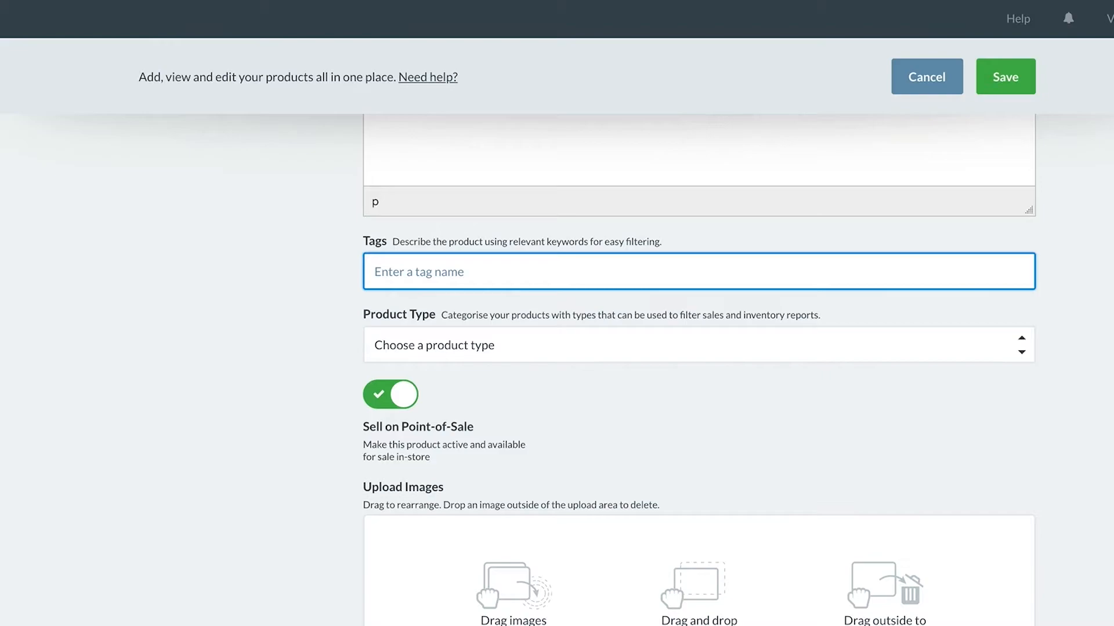
text(leather)
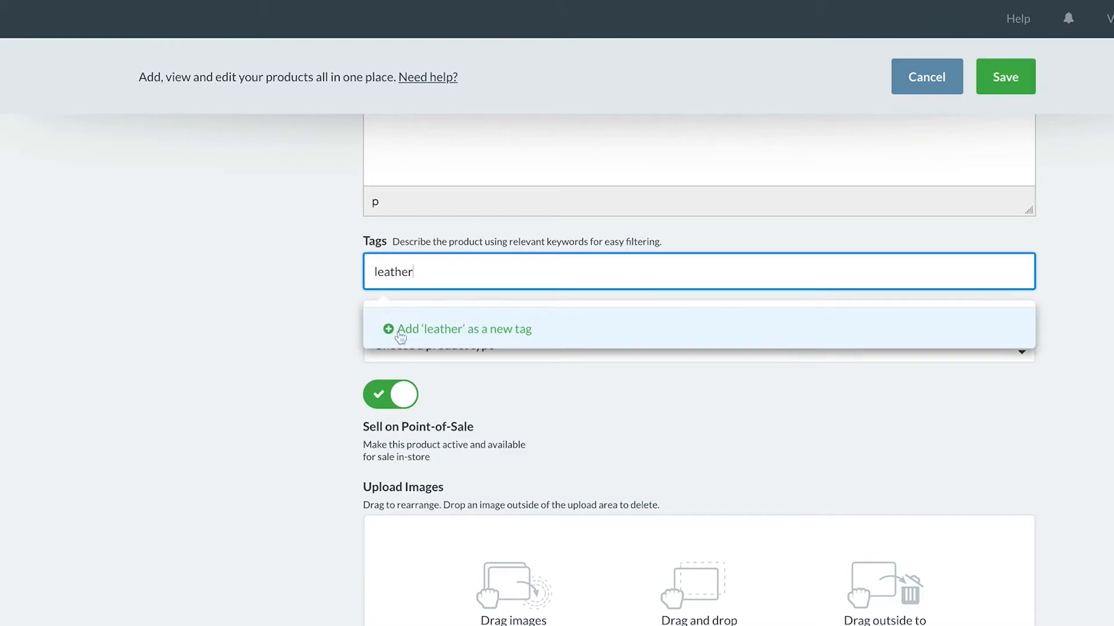
click(459, 328)
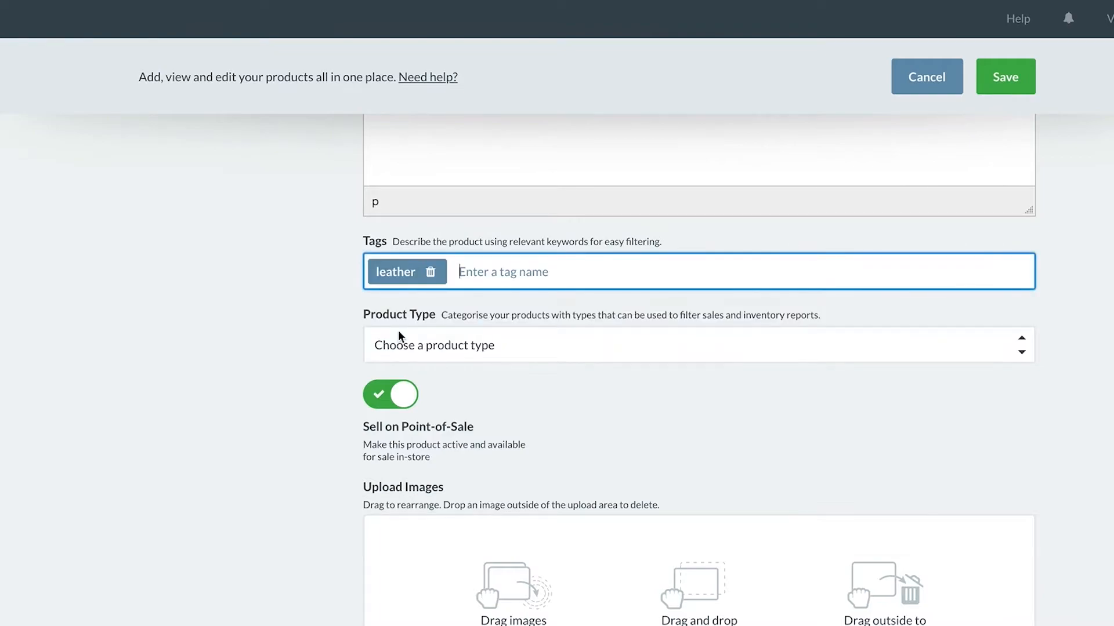
mouse_move(137, 467)
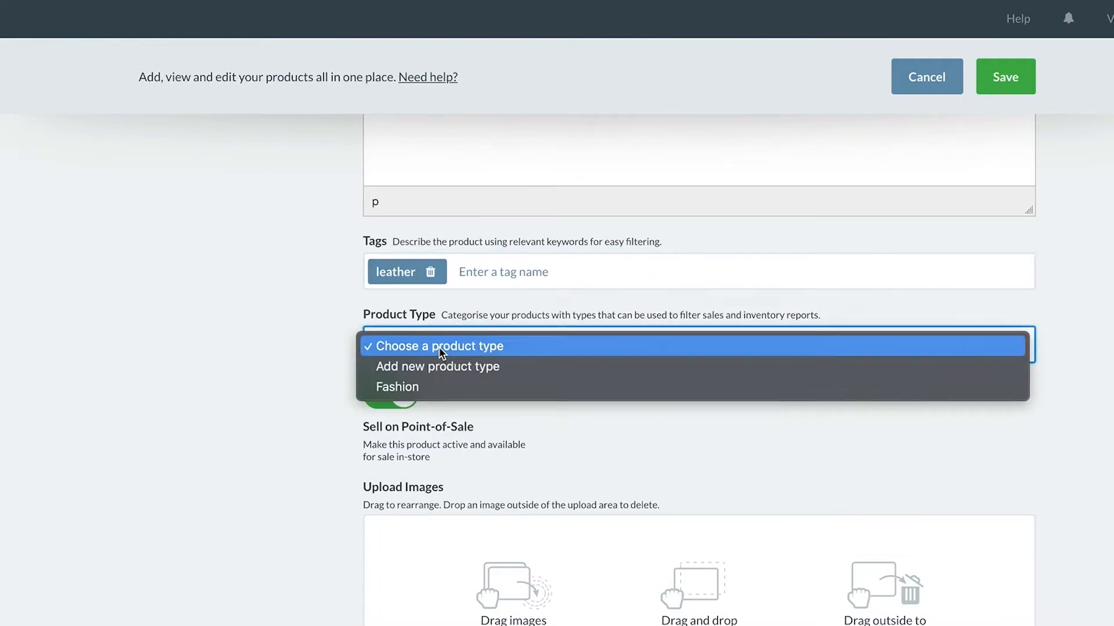
- Create a new 'Accessories' product type for Handbag Vela
click(437, 366)
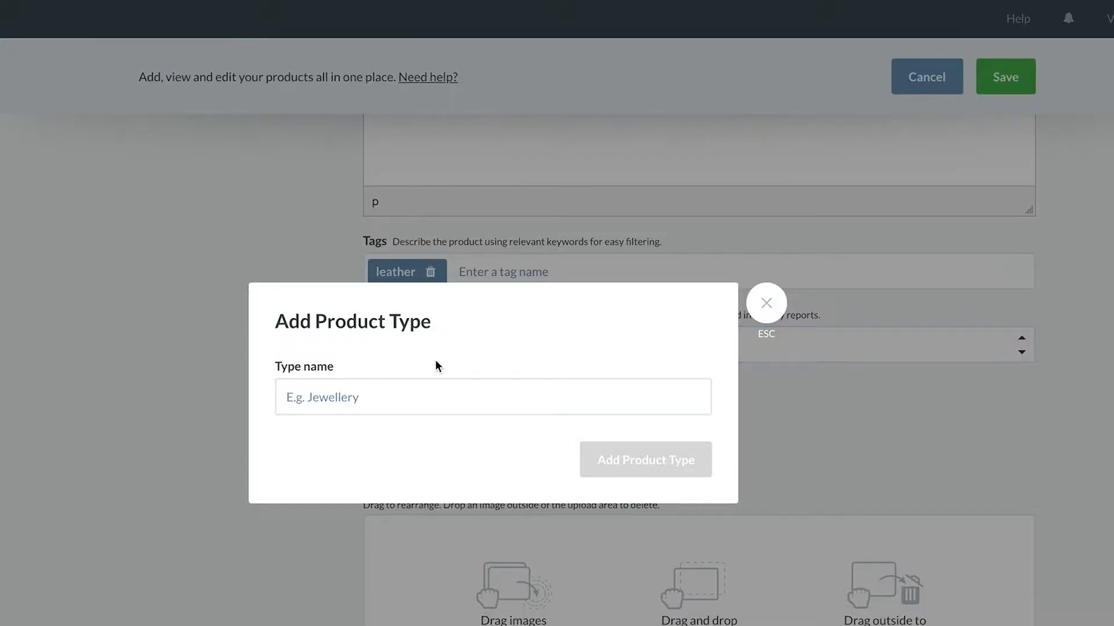
text(Accessori)
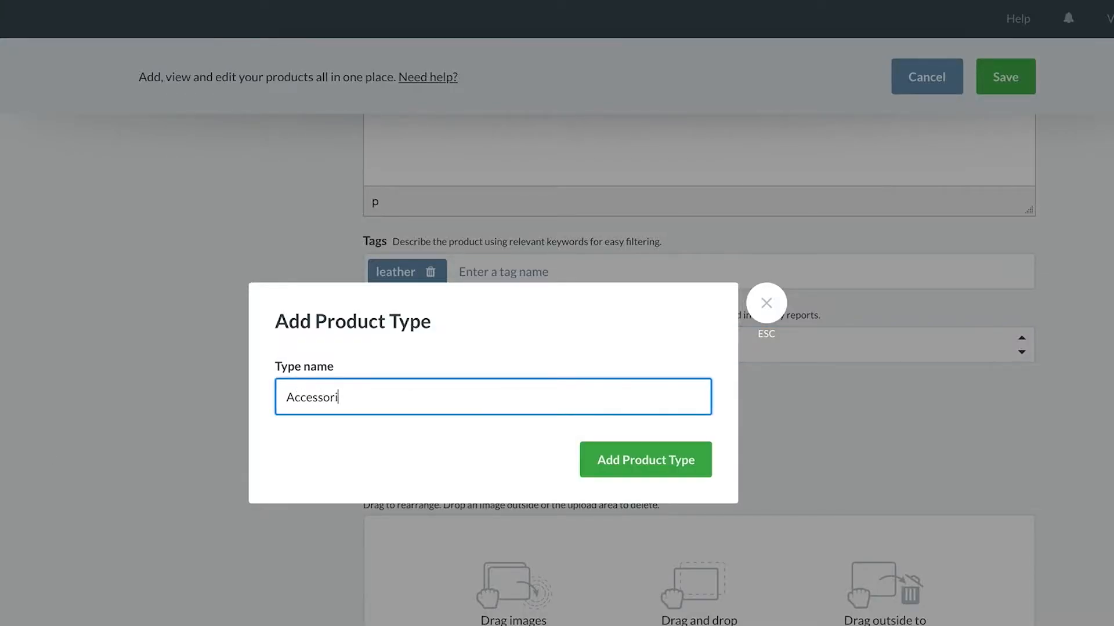
click(645, 460)
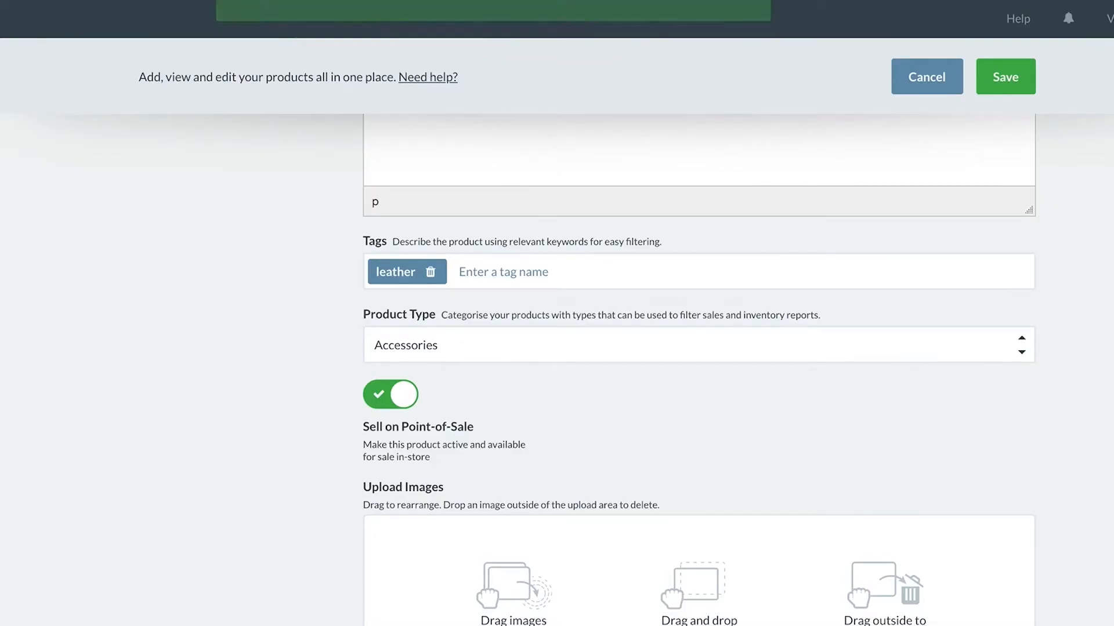
scroll(down, 3)
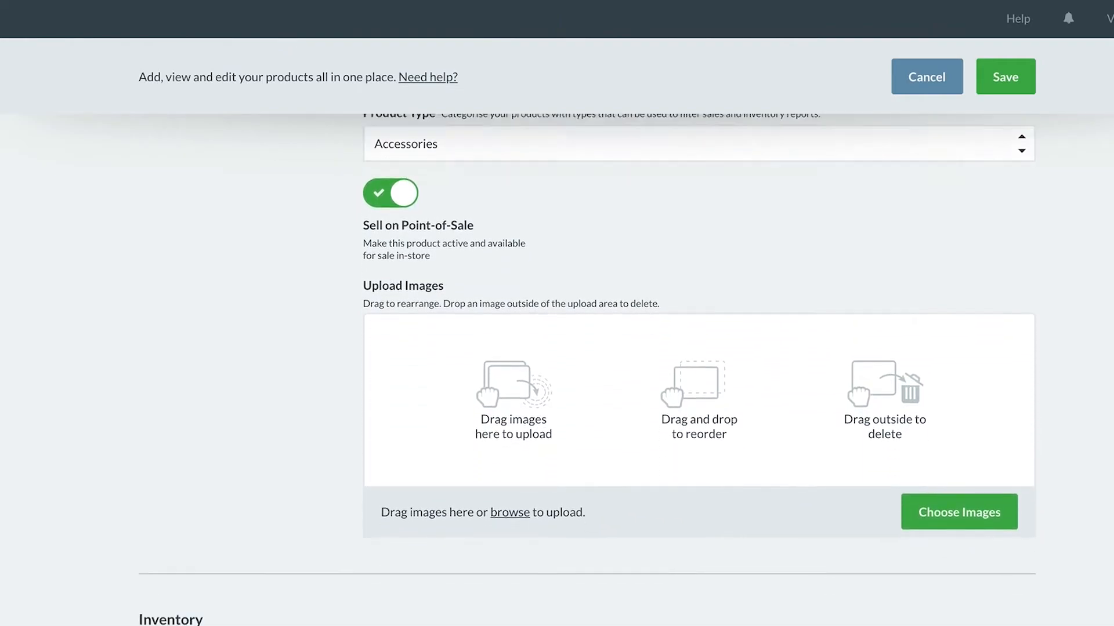
scroll(down, 3)
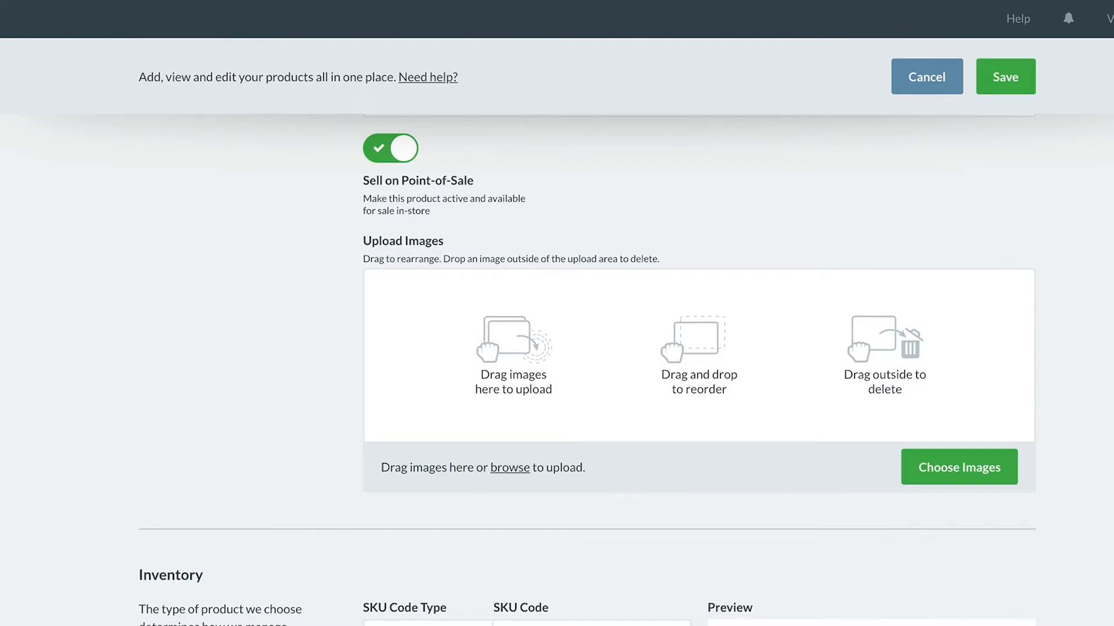
scroll(down, 3)
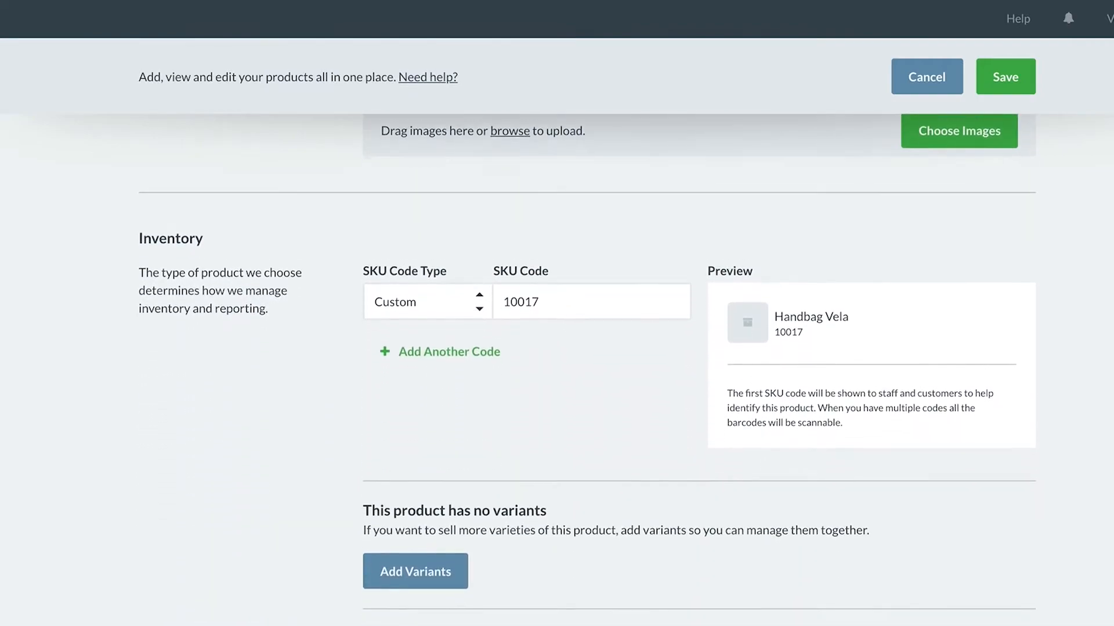
scroll(down, 3)
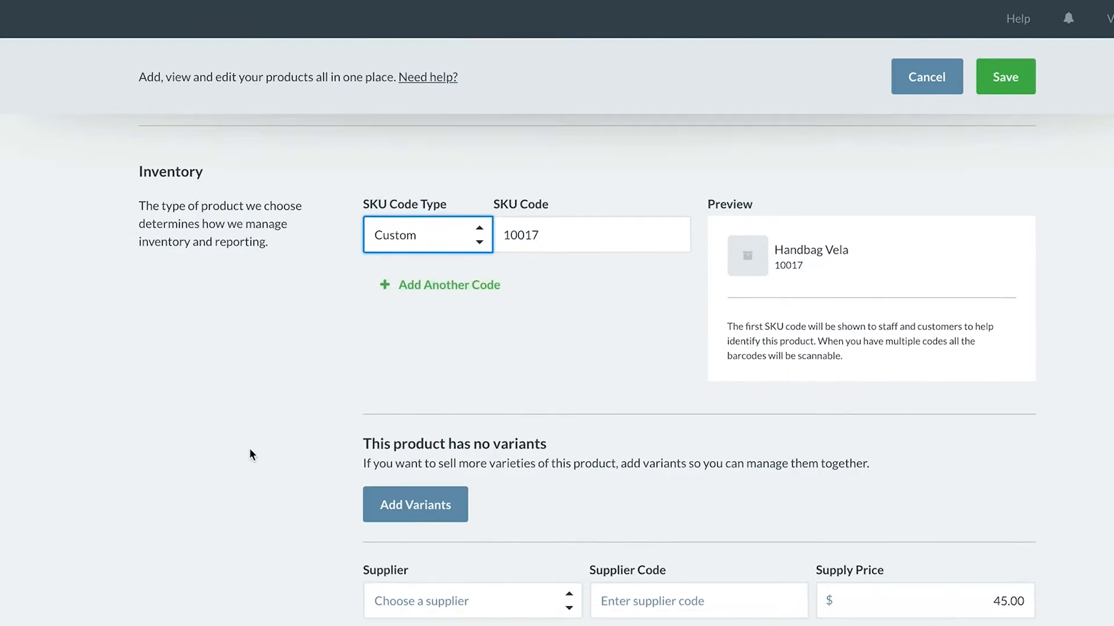
scroll(down, 3)
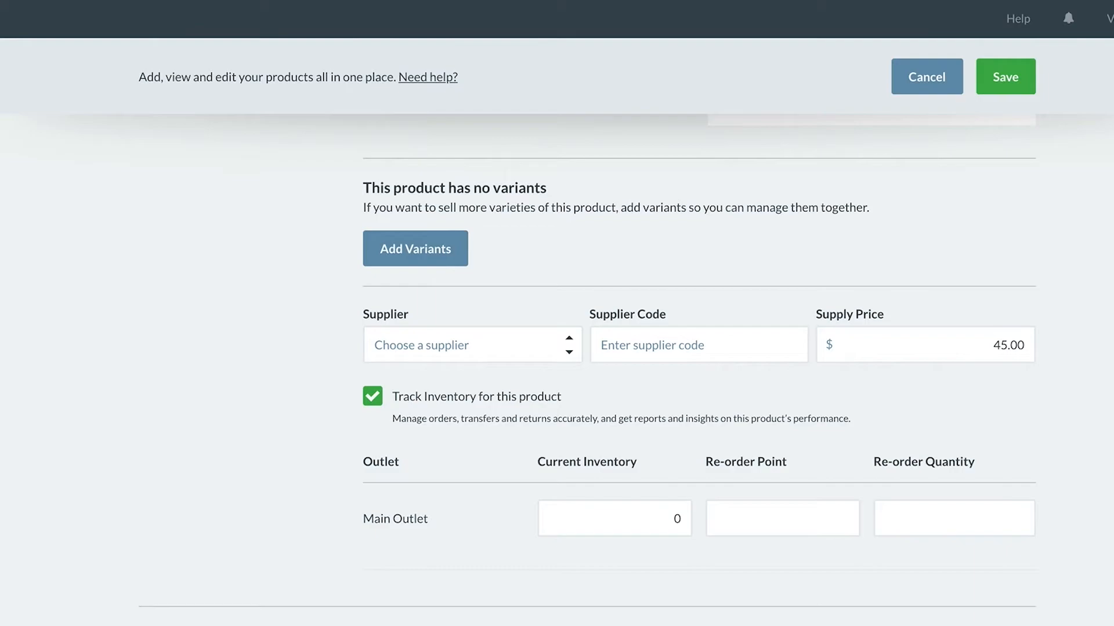
- Give Main Outlet a re-order point of 3 and re-order quantity of 10
scroll(down, 3)
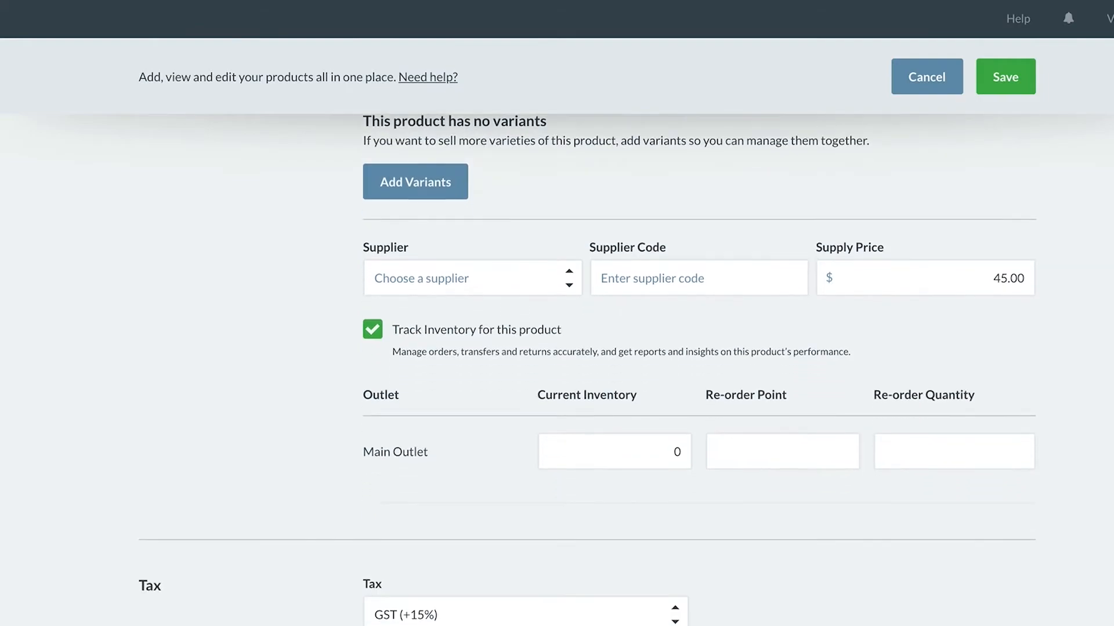
scroll(down, 3)
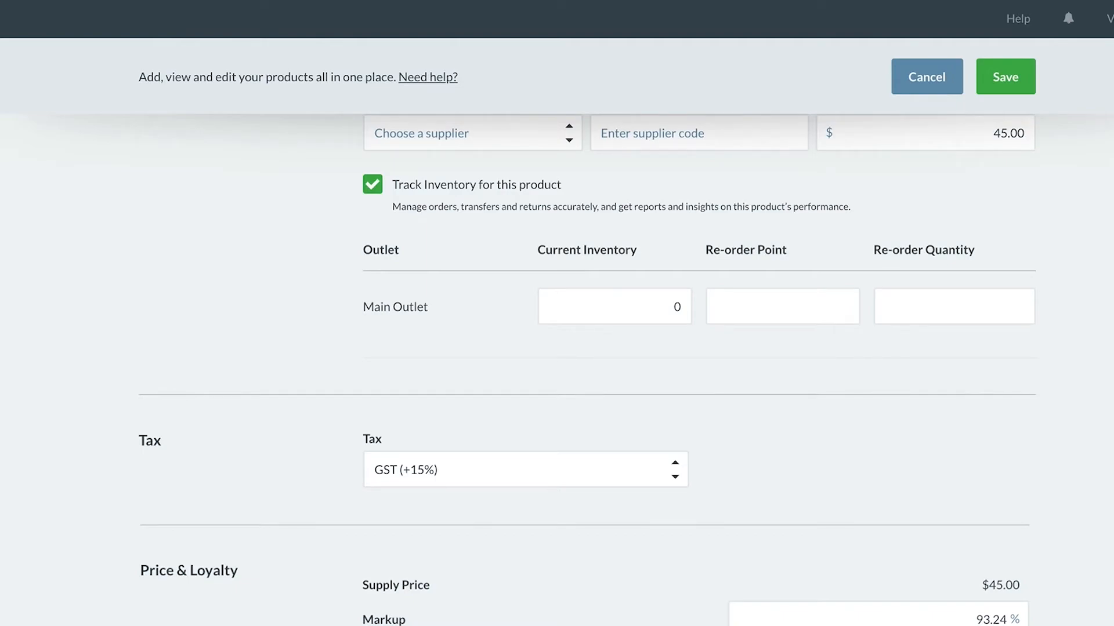
click(614, 307)
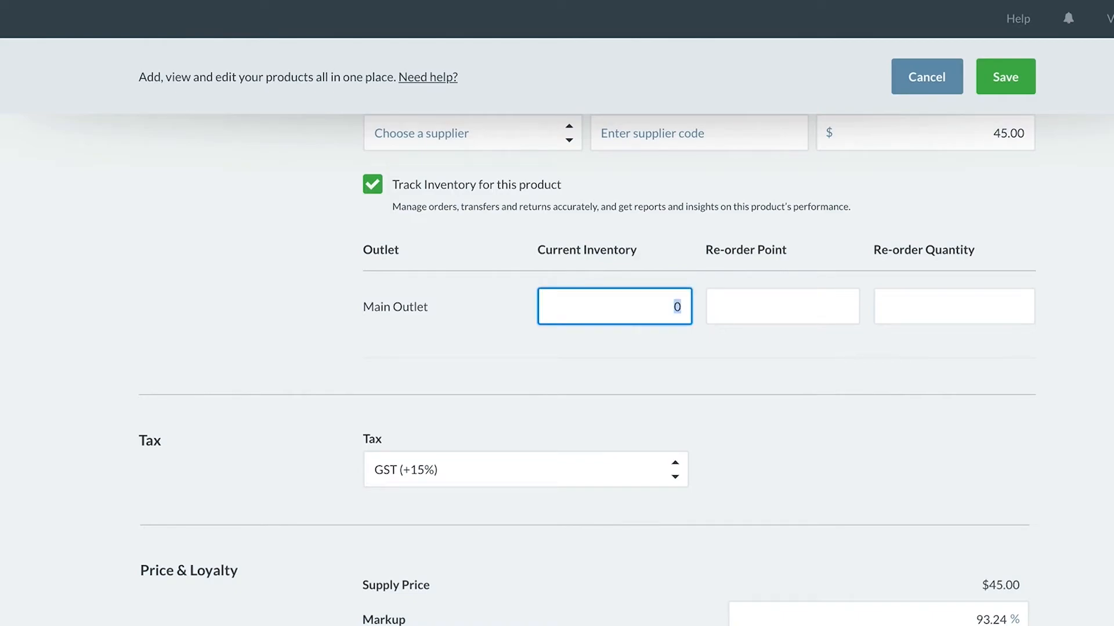
click(781, 306)
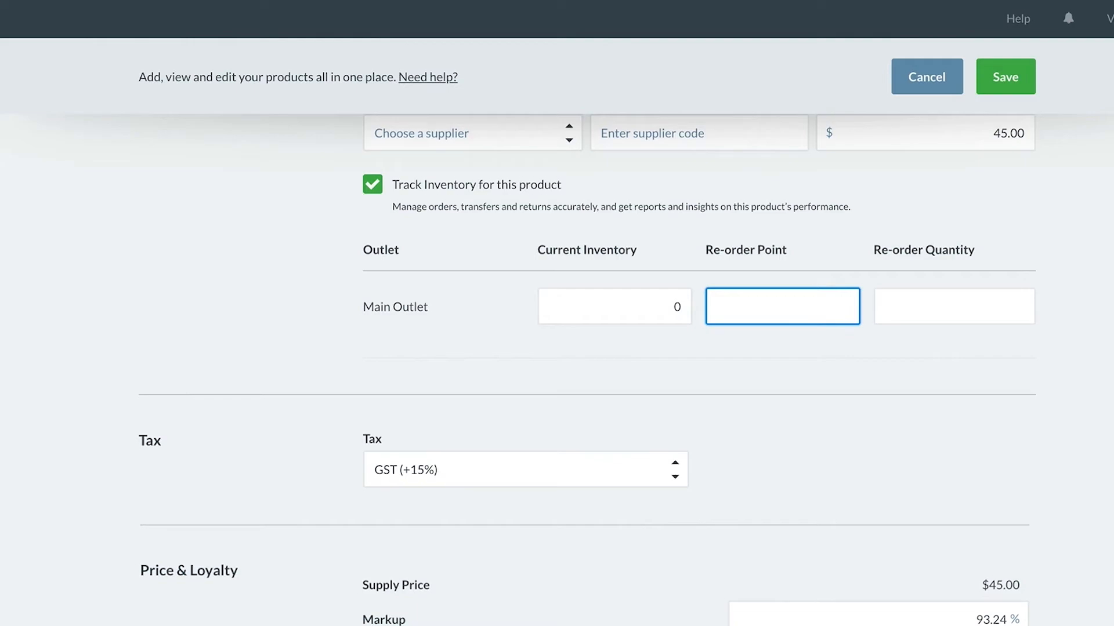
click(781, 306)
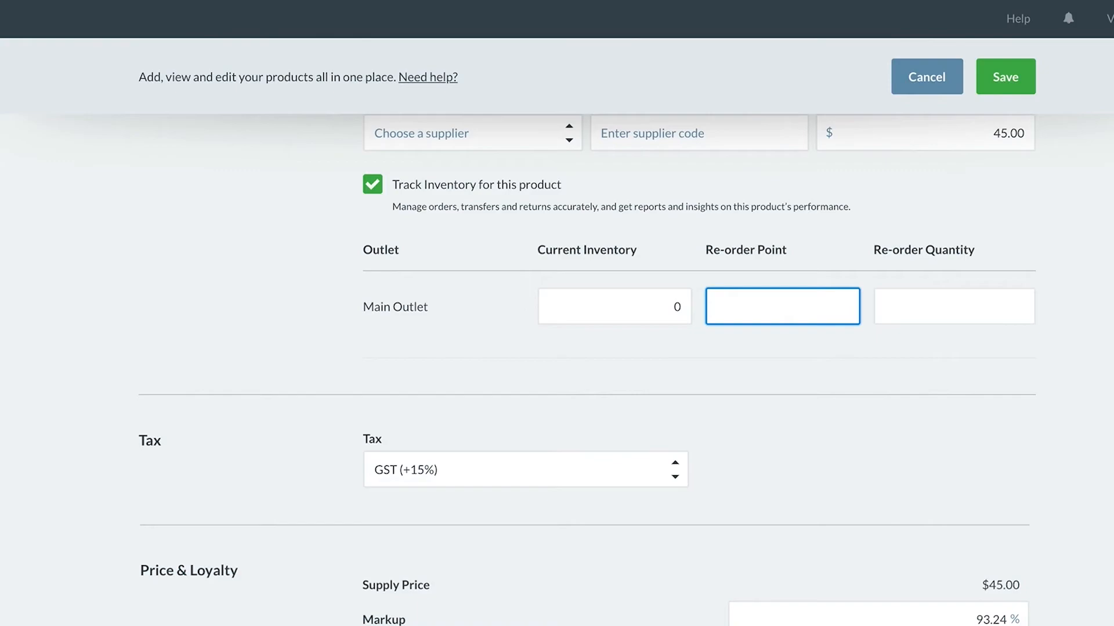
text(3)
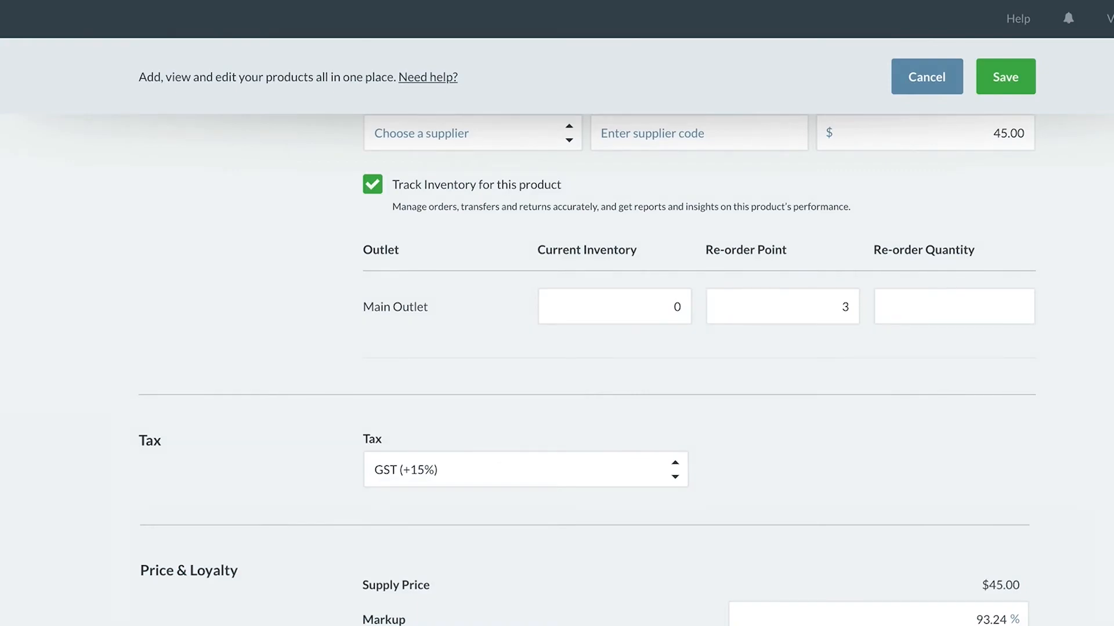
text(10)
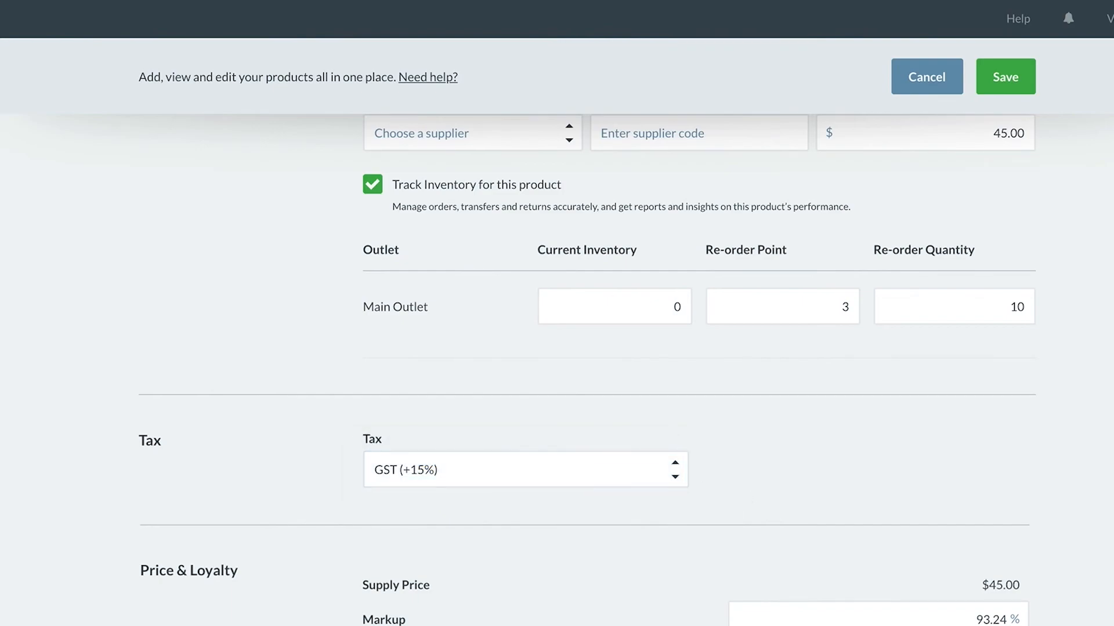
- Switch to custom loyalty earning 3.00 loyalty dollars per sale
scroll(down, 3)
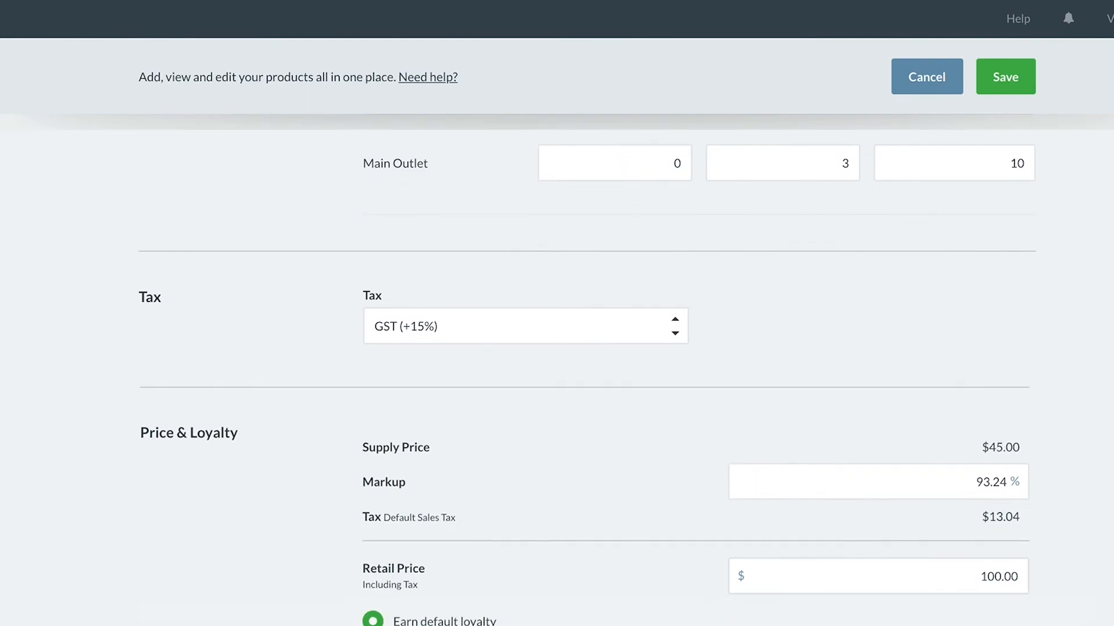
click(372, 582)
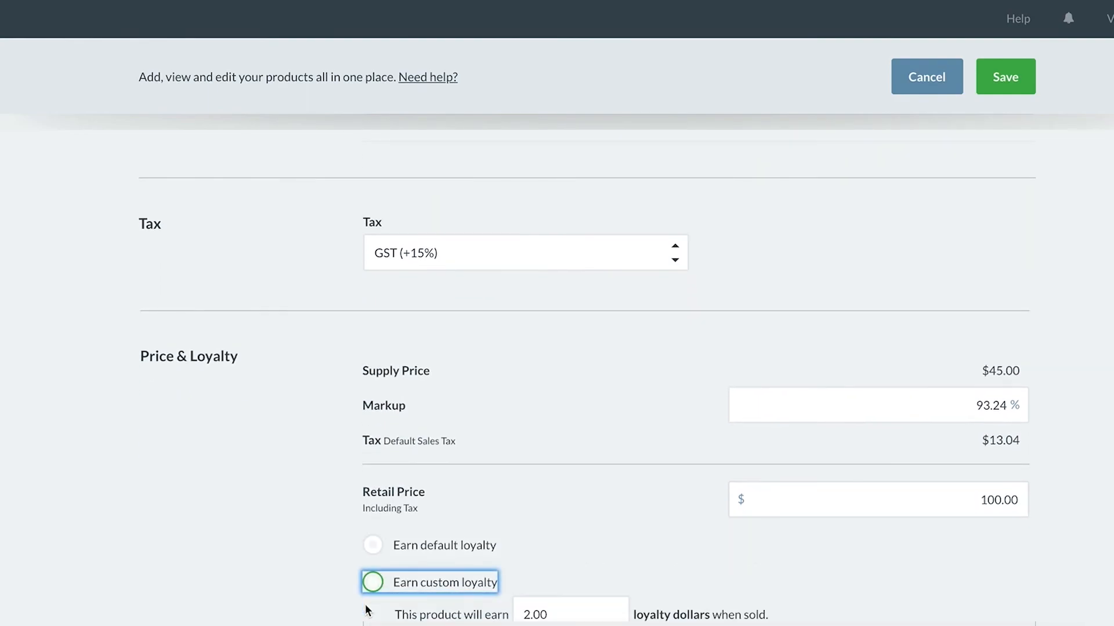
click(372, 582)
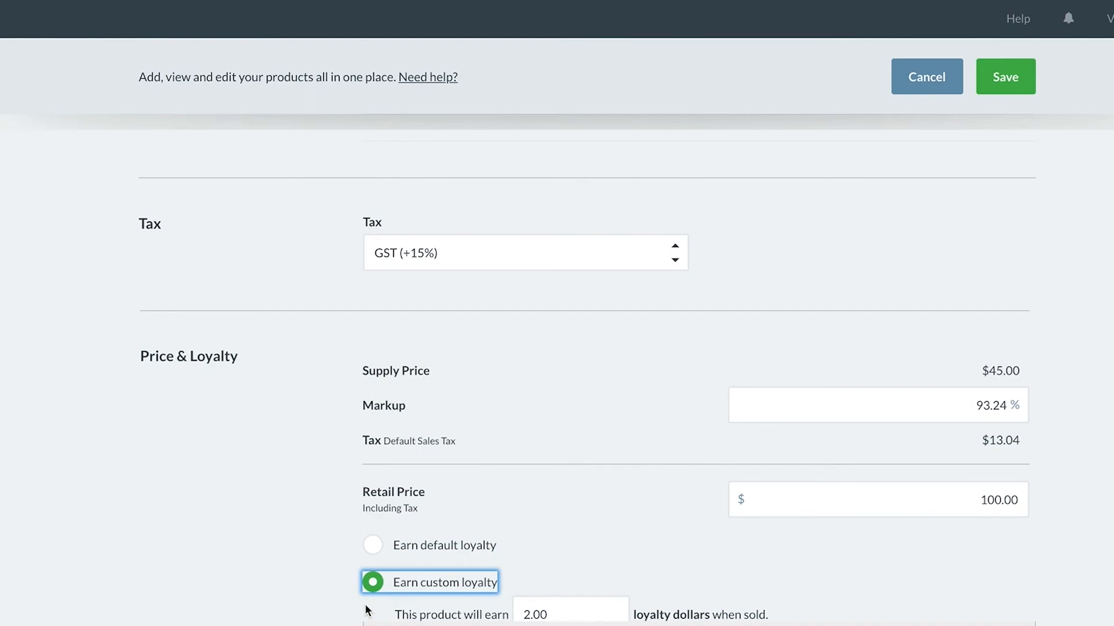
click(568, 614)
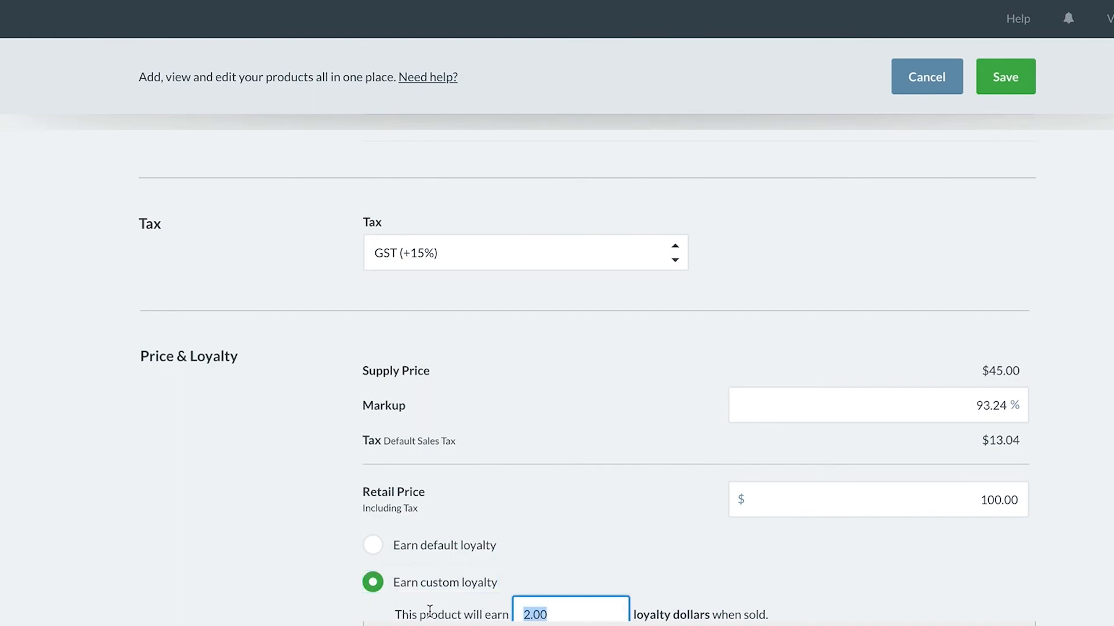
text(3.00)
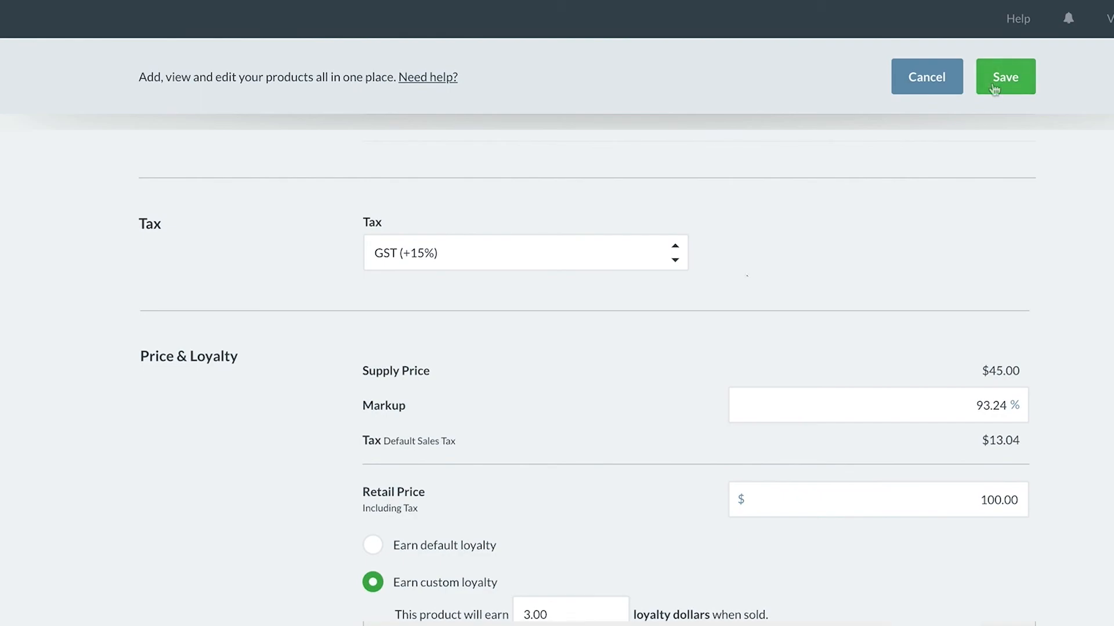
- Save Handbag Vela and view the export options on the Products page
click(1004, 77)
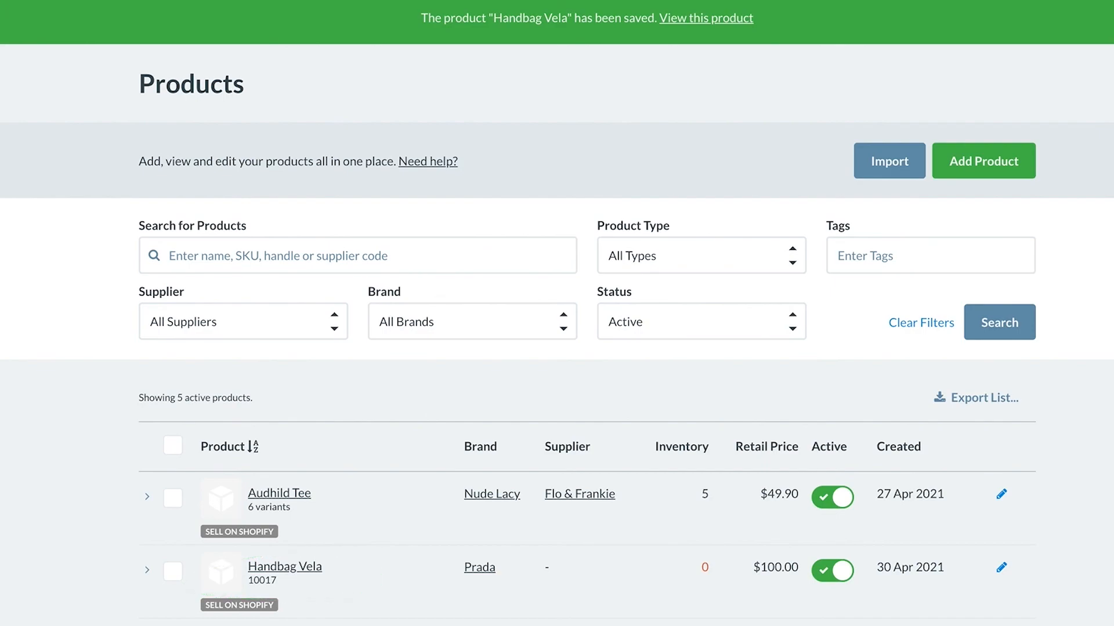
click(975, 396)
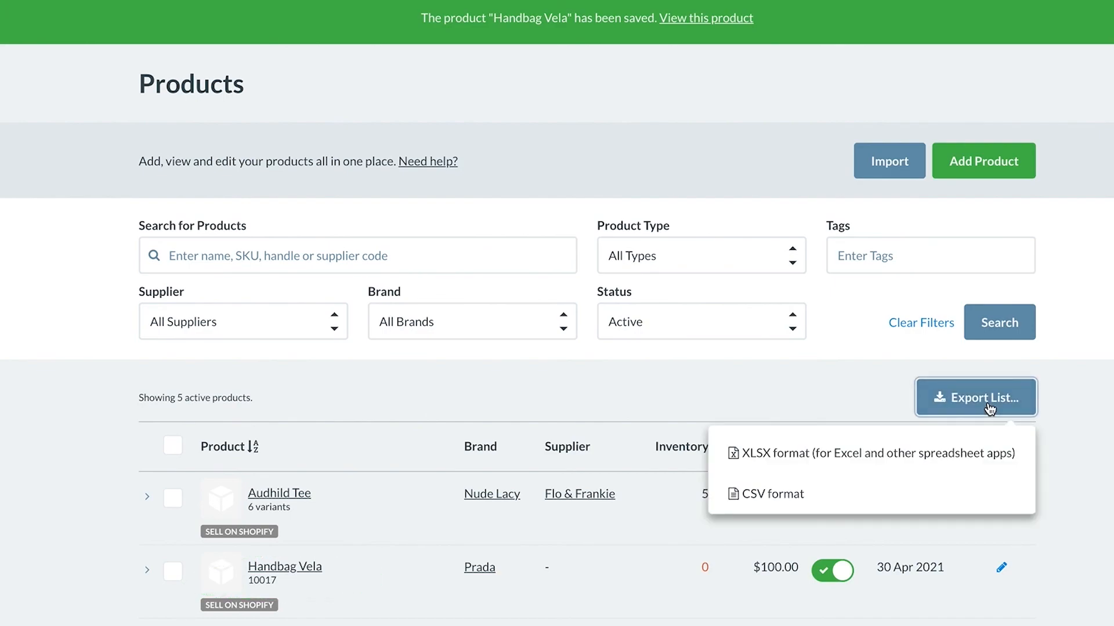